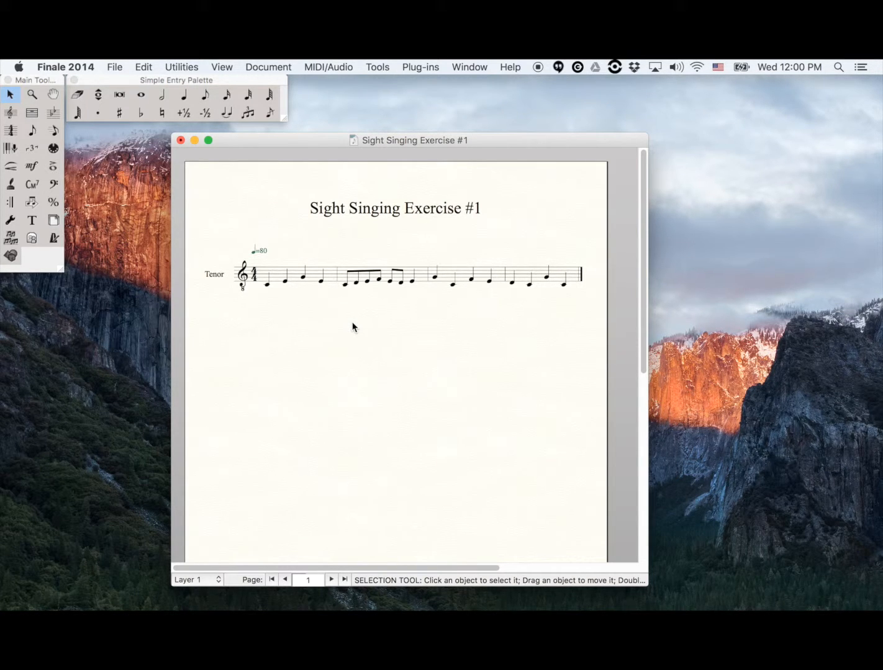
pyautogui.moveTo(114, 66)
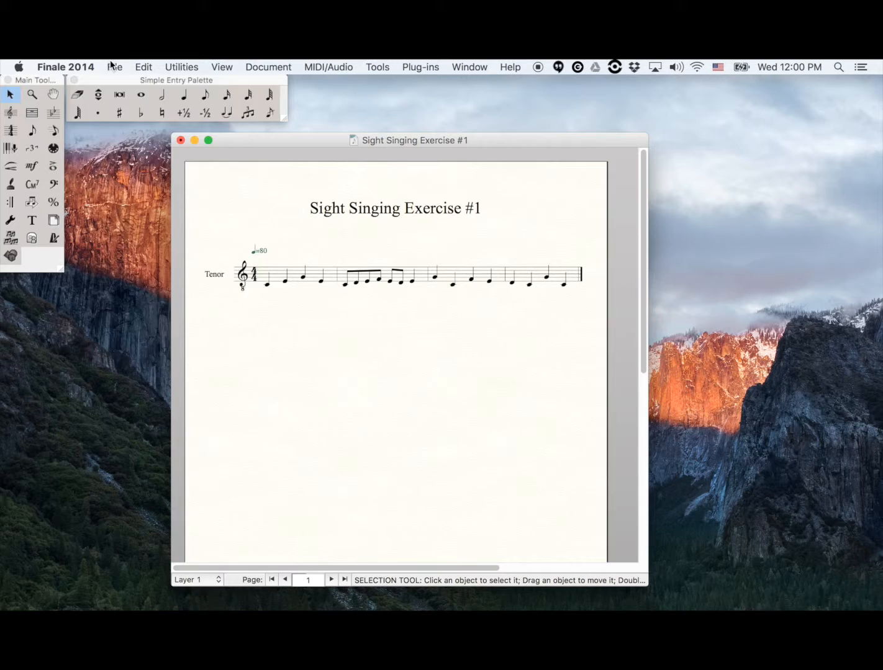
# Export the score as a MusicXML file saved to the desktop.
pyautogui.click(114, 66)
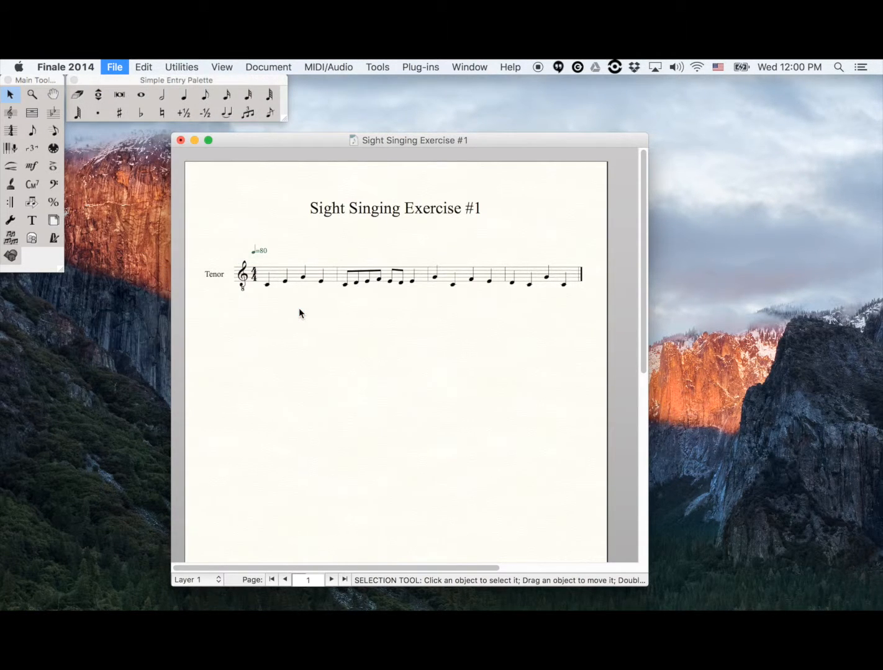
pyautogui.click(114, 66)
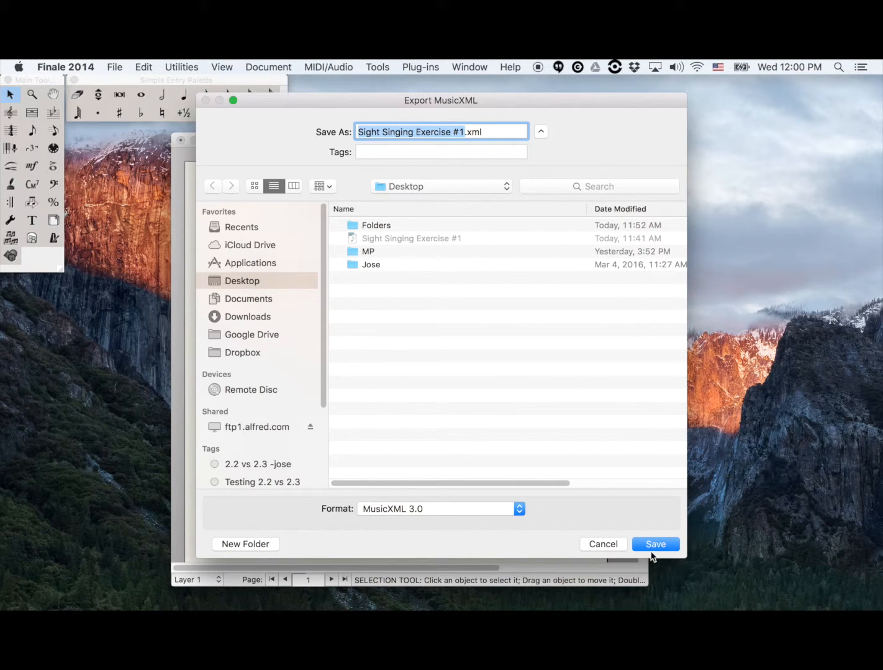
pyautogui.click(655, 544)
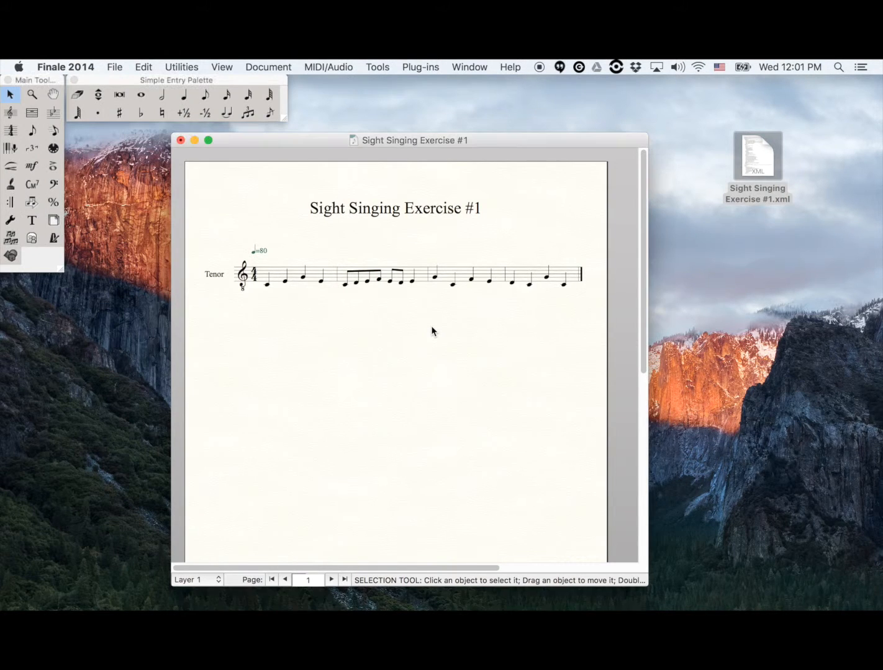
pyautogui.moveTo(419, 329)
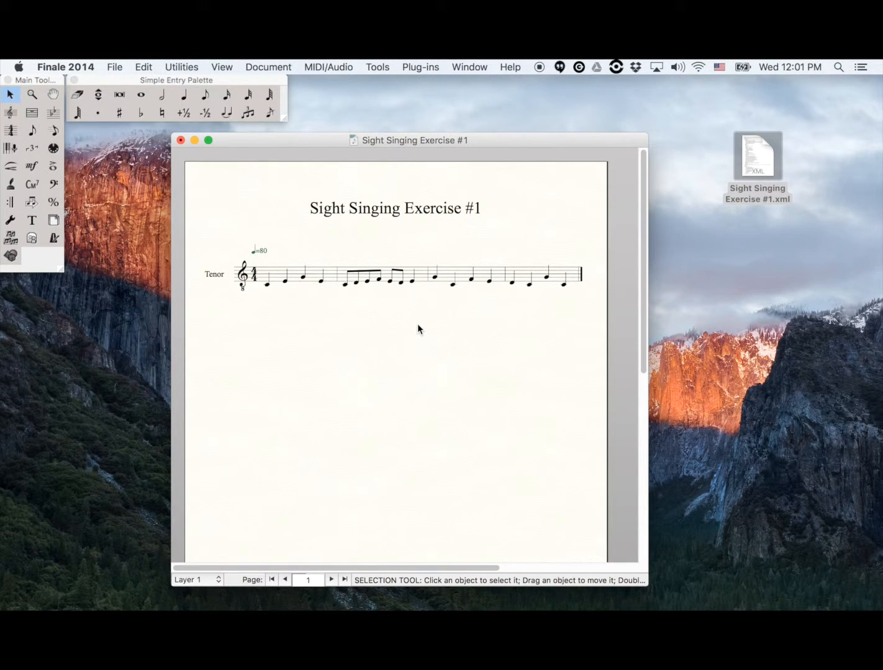
pyautogui.moveTo(431, 286)
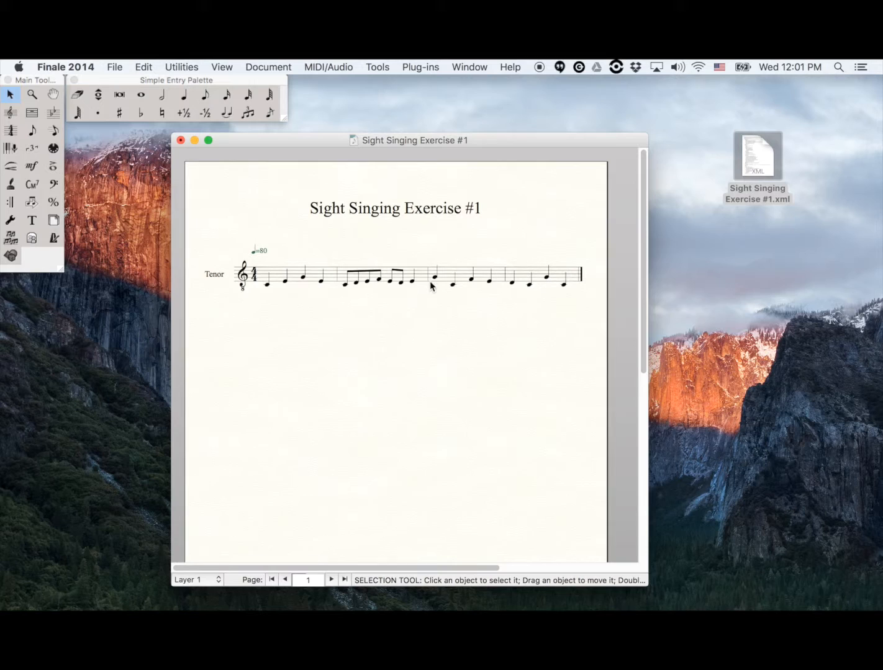
pyautogui.moveTo(371, 354)
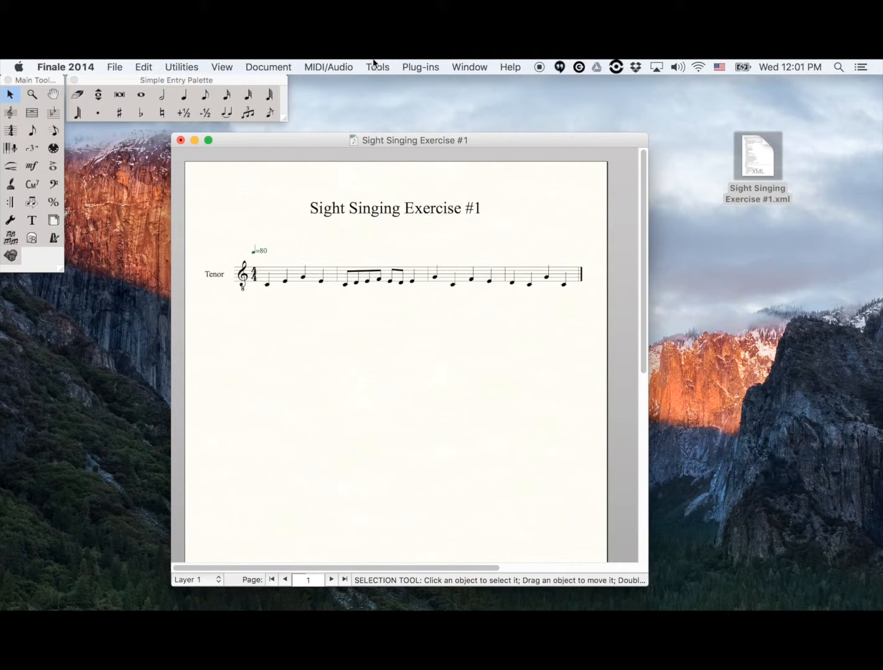
# Switch to the Graphics tool and start Export Pages.
pyautogui.click(377, 67)
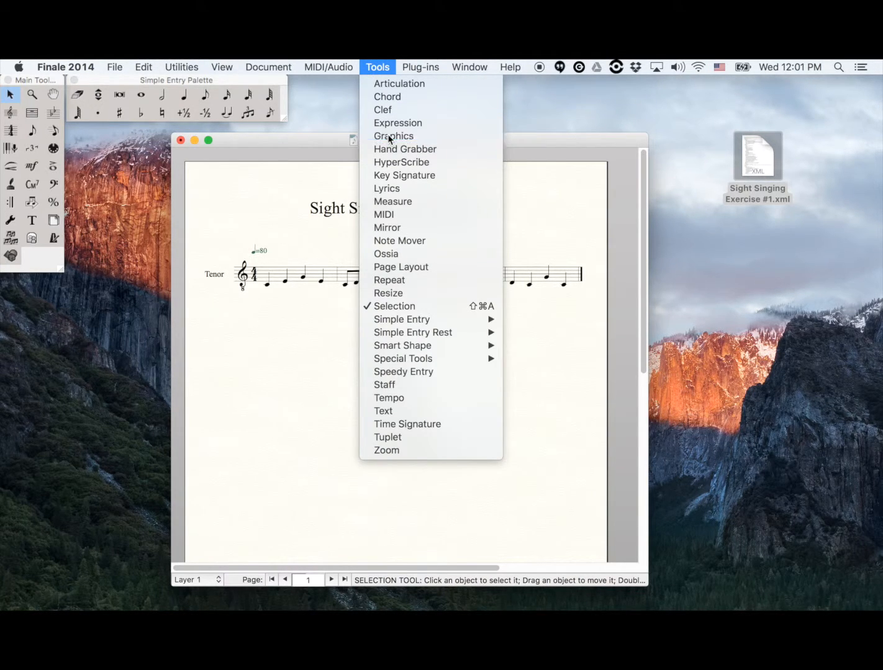
pyautogui.click(394, 135)
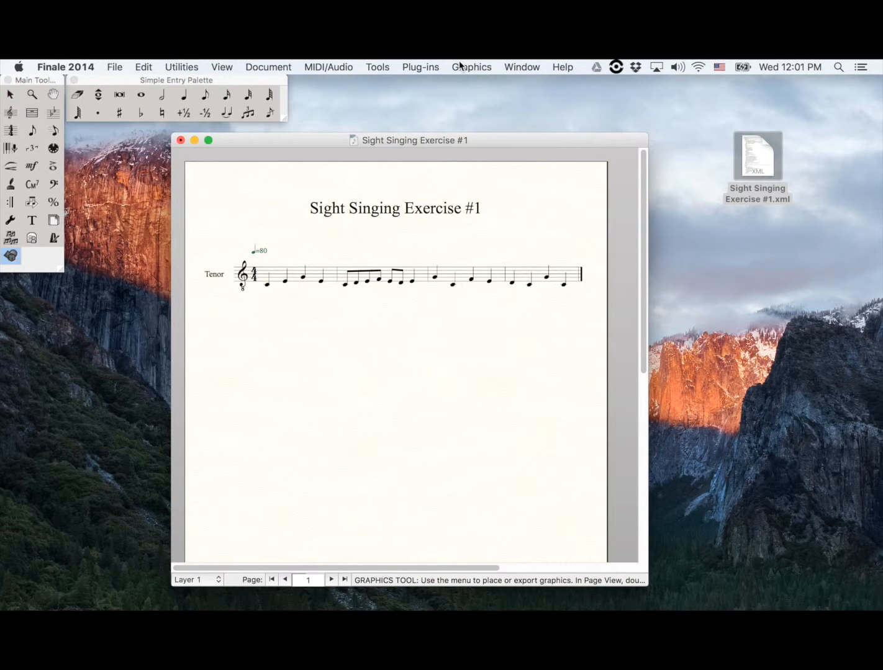
pyautogui.click(471, 66)
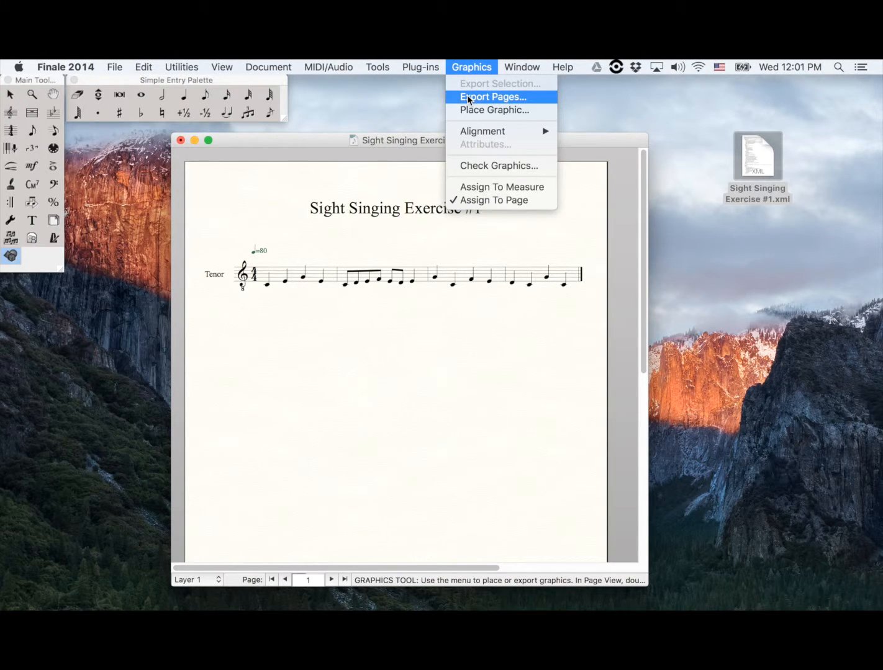
pyautogui.click(492, 97)
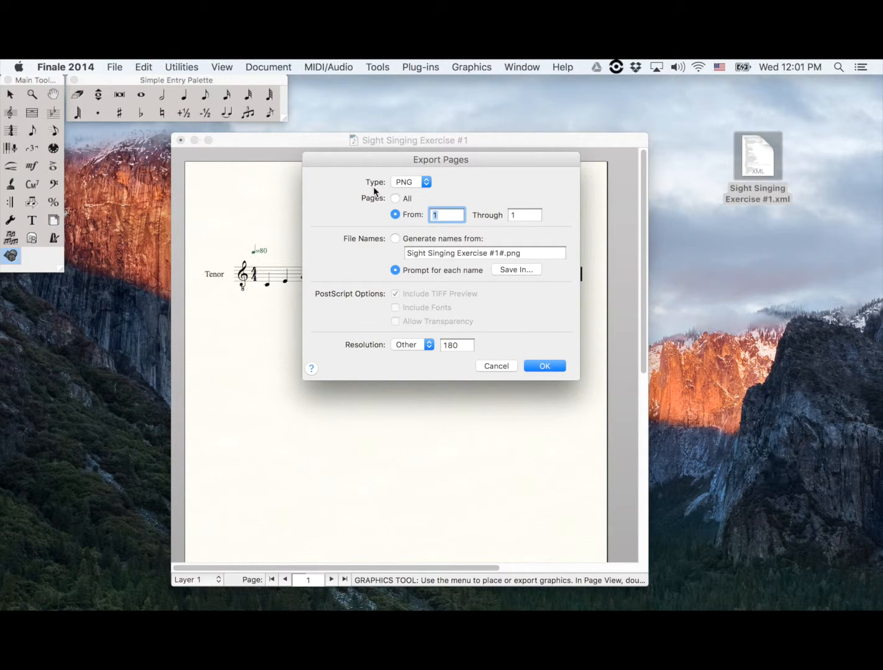
# Export page 1 as PNG at 180 resolution to the desktop and select the file.
pyautogui.click(410, 182)
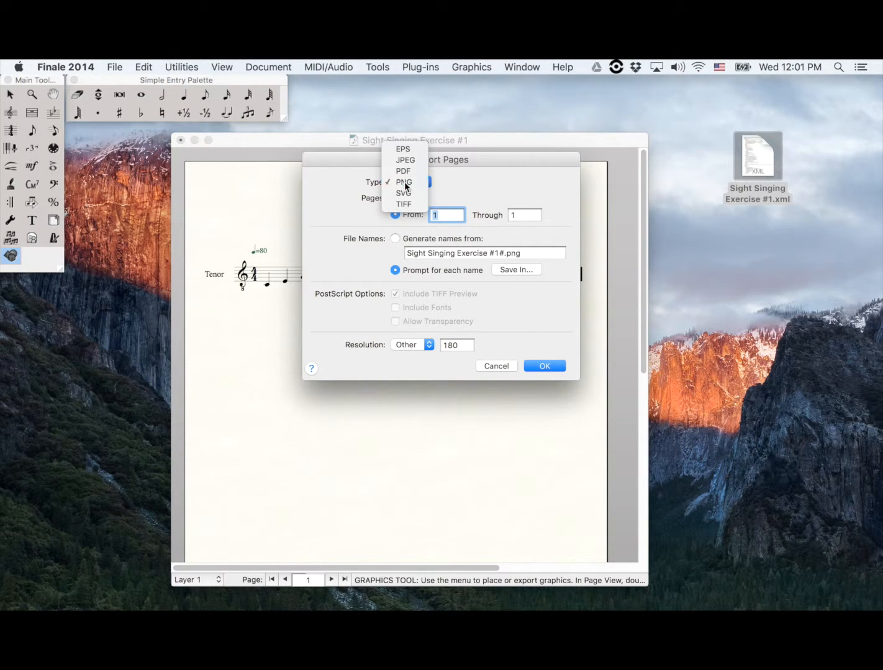
pyautogui.click(404, 182)
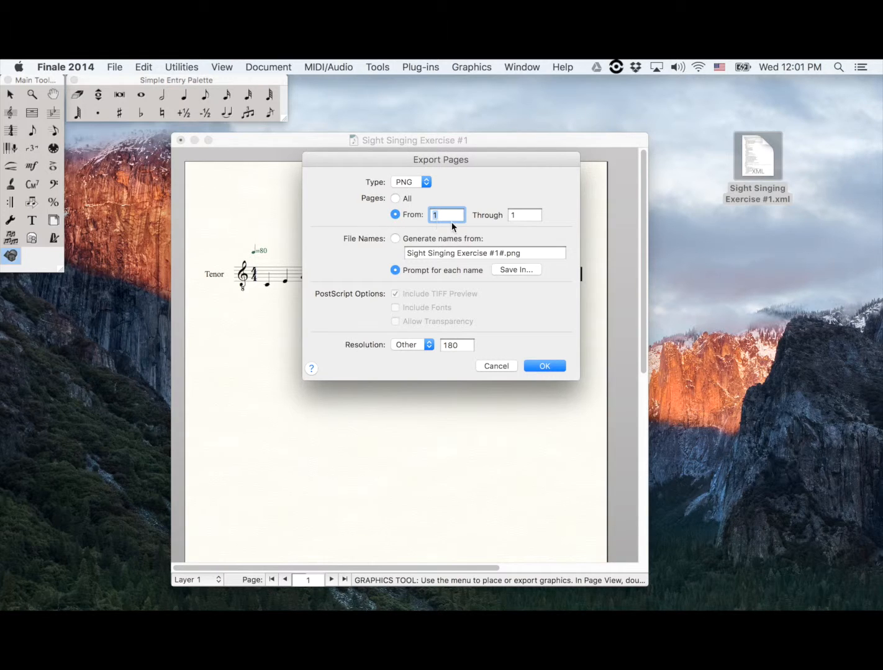
pyautogui.moveTo(443, 354)
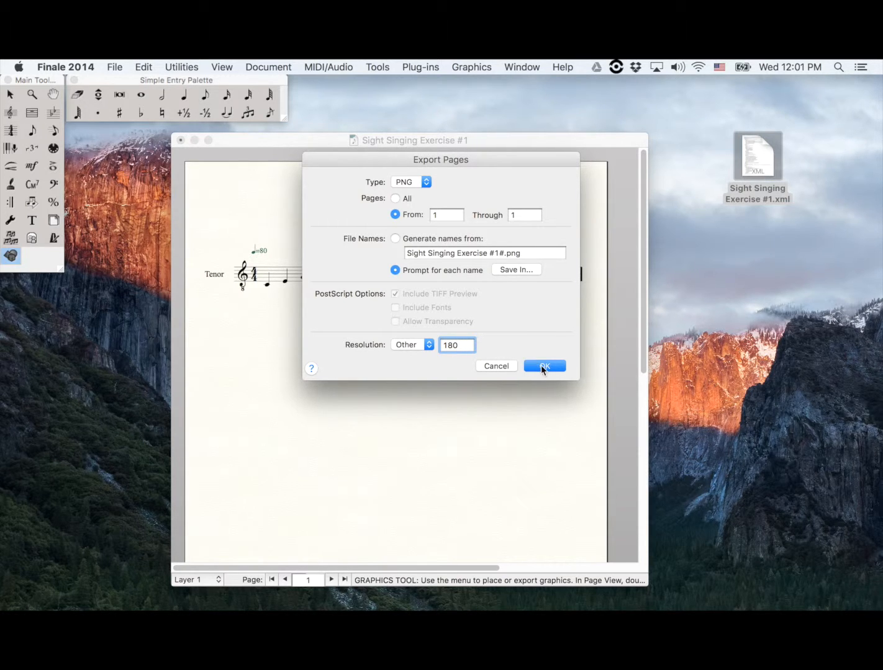
pyautogui.click(544, 365)
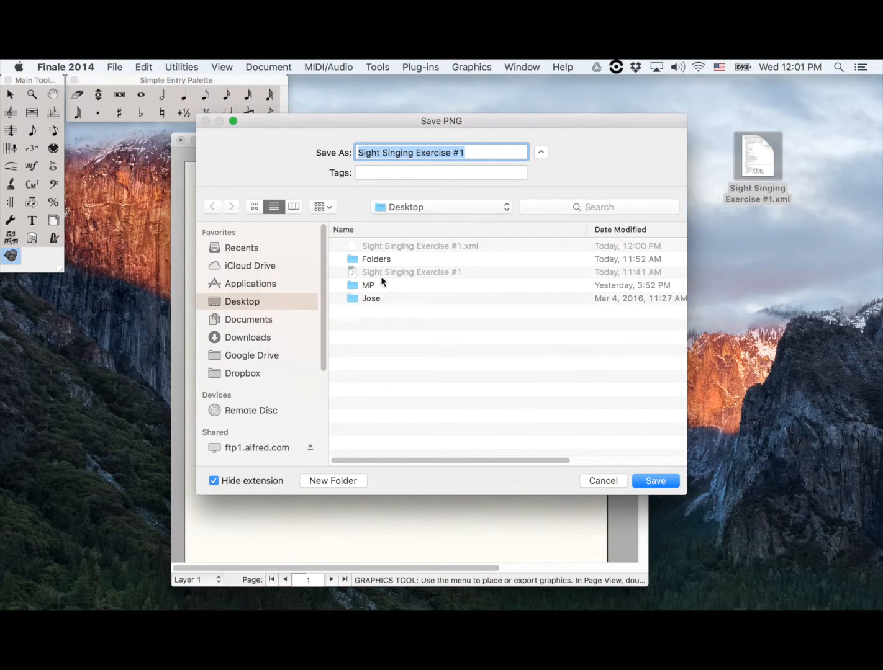
pyautogui.click(655, 480)
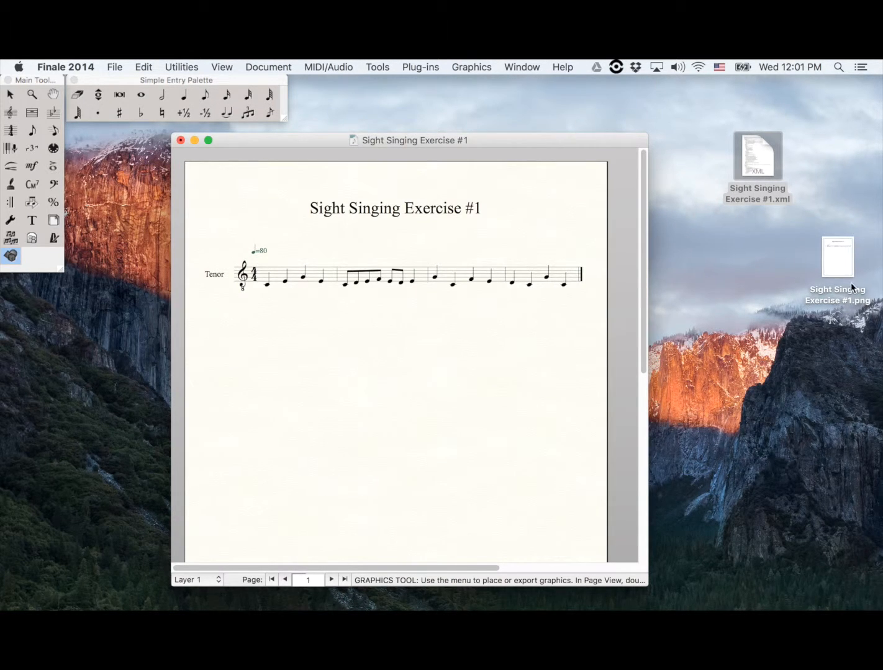
pyautogui.click(838, 256)
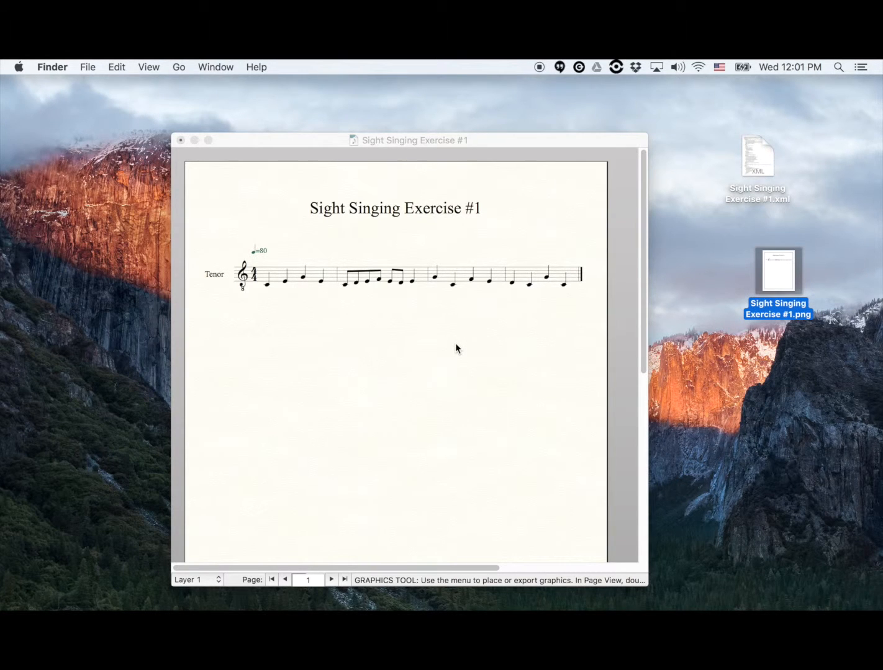